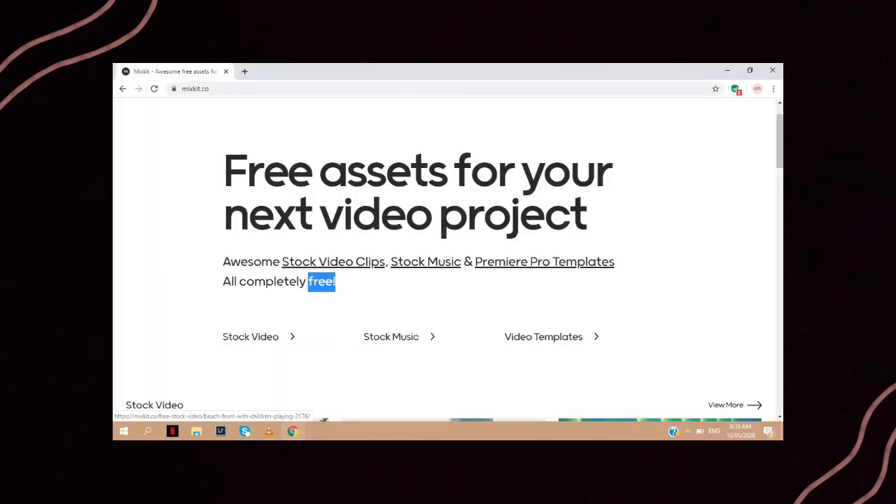
- Open Mixkit's free stock videos and scroll through clips like the sunset and fireworks footage
click(333, 261)
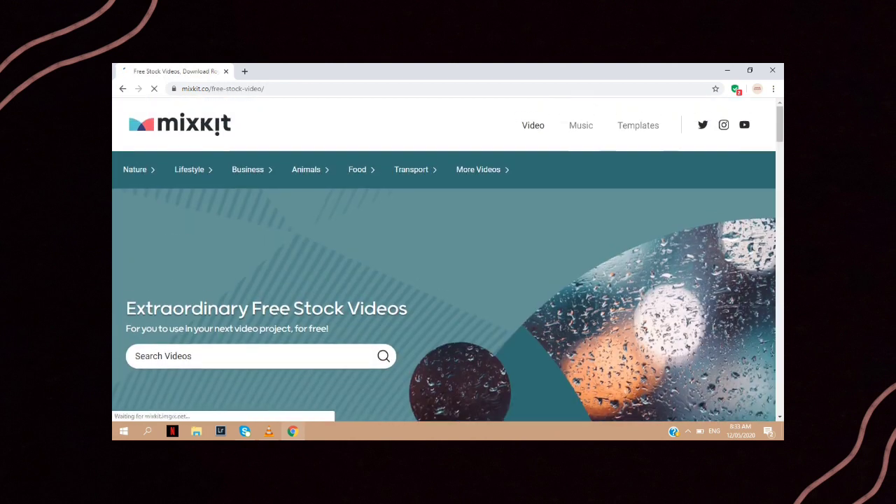
scroll(down, 3)
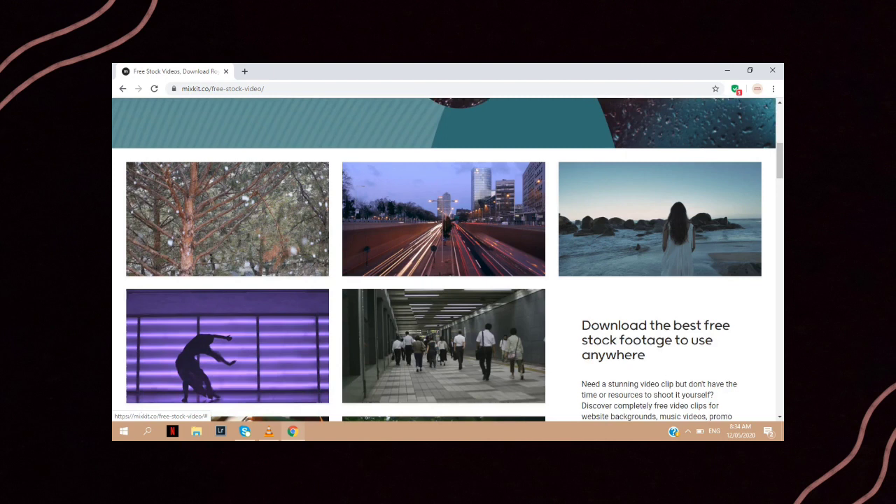
scroll(down, 3)
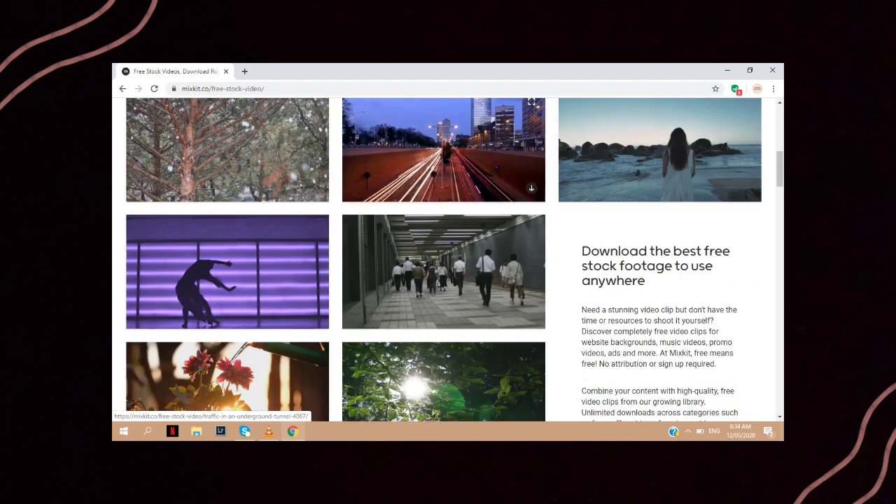
scroll(down, 3)
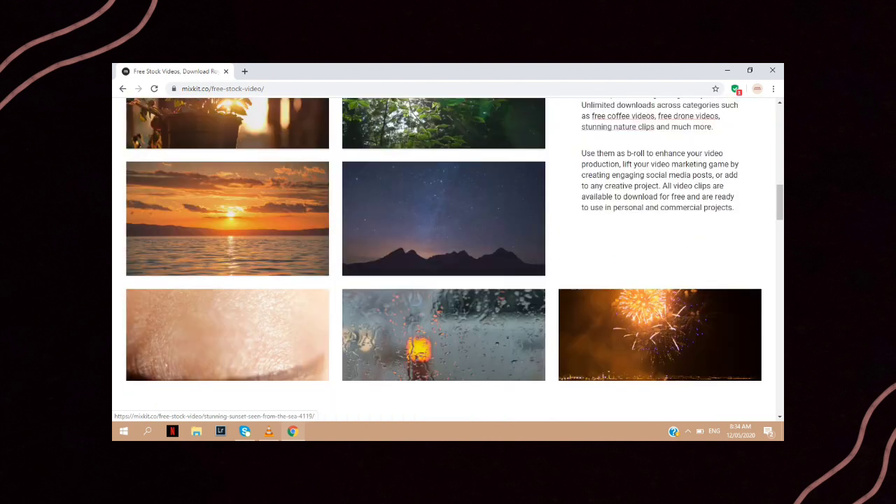
scroll(down, 3)
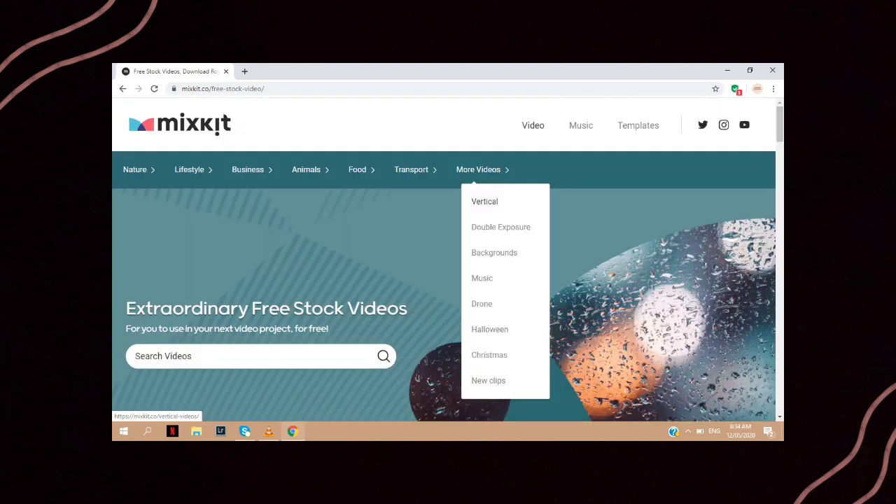
- Choose Vertical from the More Videos dropdown and scroll the vertical videos page
click(484, 201)
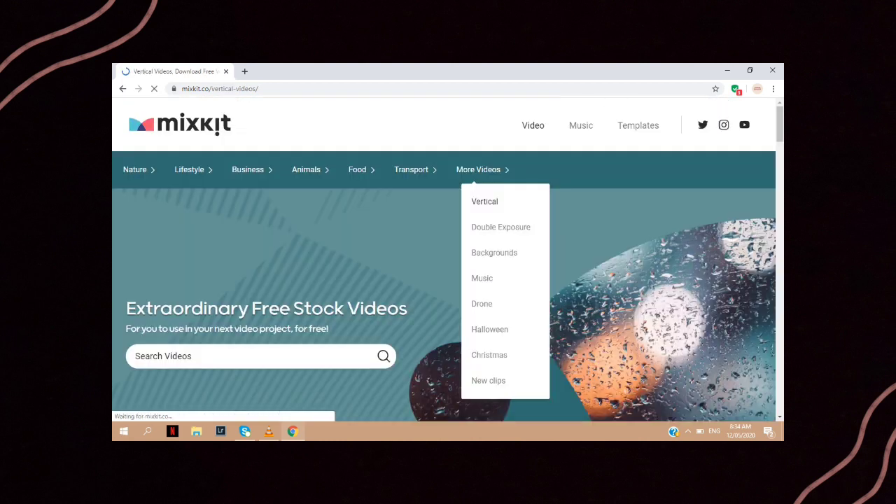
click(485, 202)
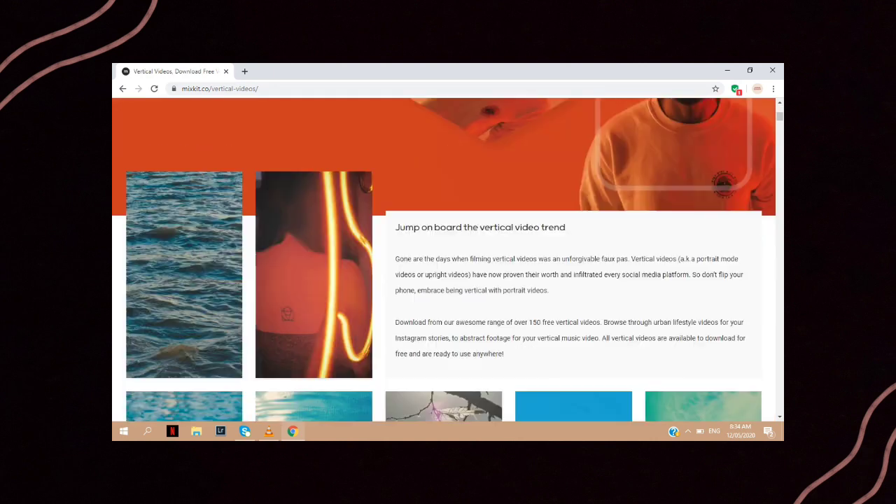
scroll(down, 3)
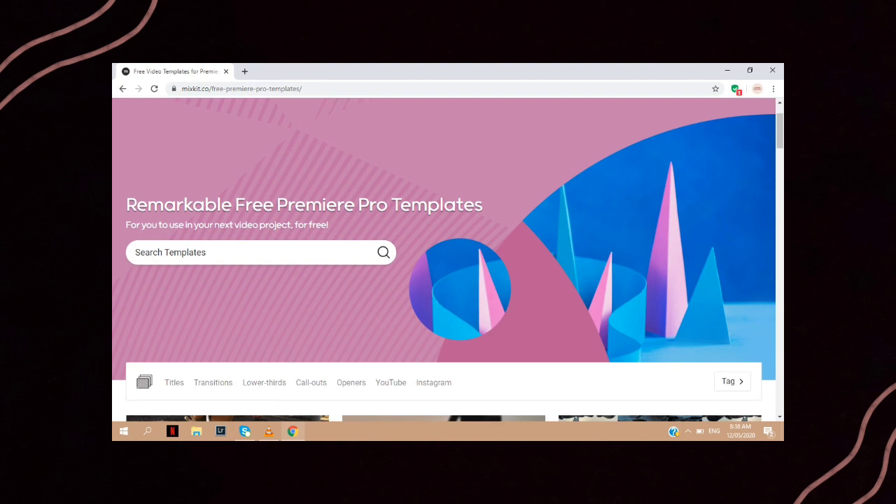
- Scroll past the templates banner to 3D Spin, Multi-Circle and Frame Split transitions
scroll(down, 3)
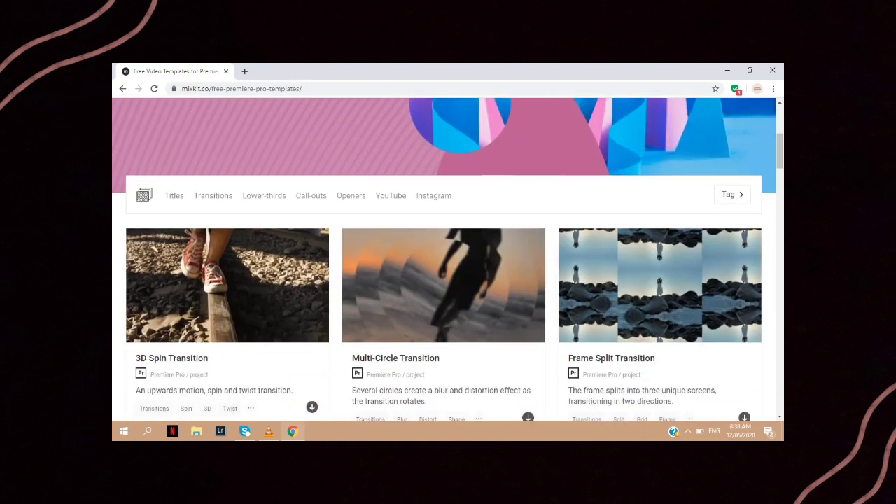
scroll(down, 3)
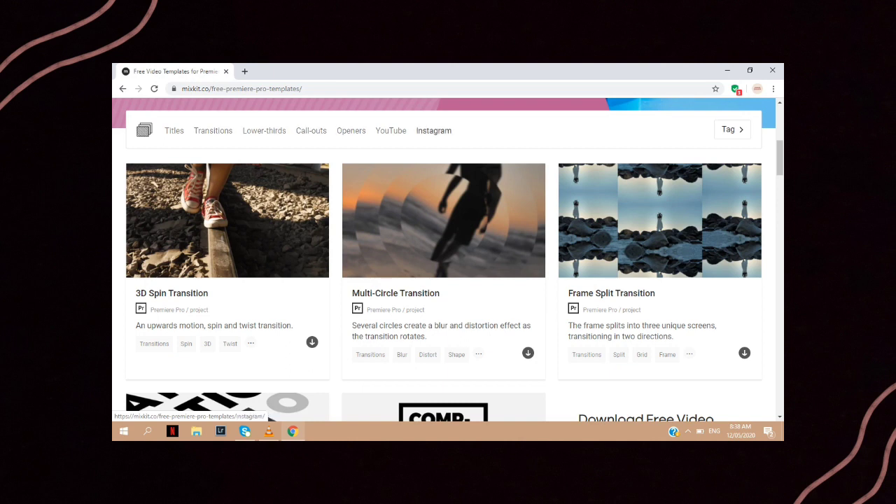
scroll(down, 3)
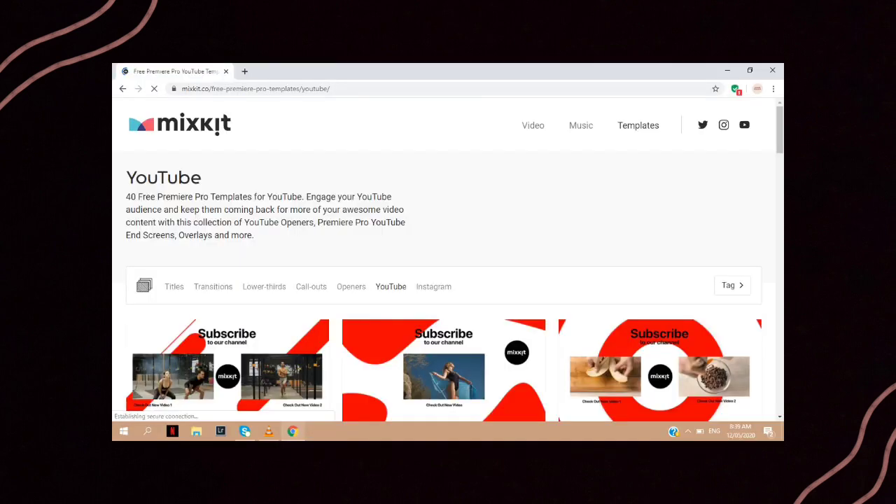
- Scroll through YouTube templates: end screens, subscribe buttons and play-button openers
scroll(down, 3)
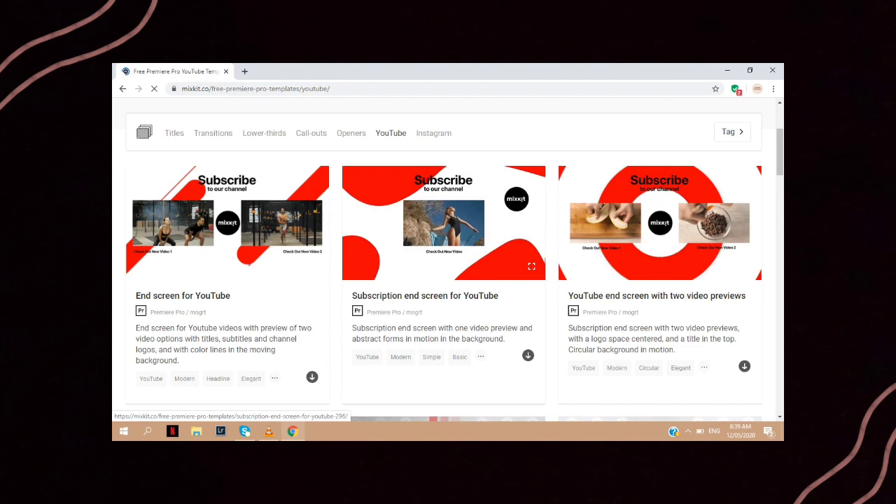
scroll(down, 3)
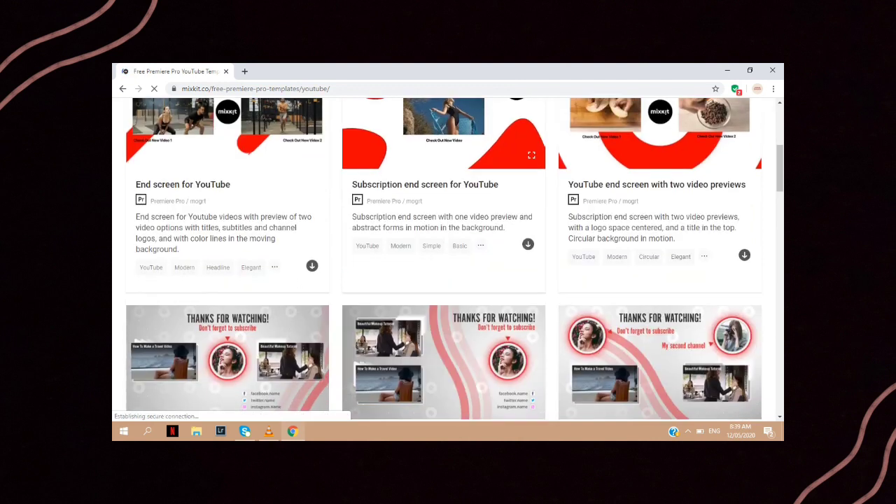
scroll(down, 3)
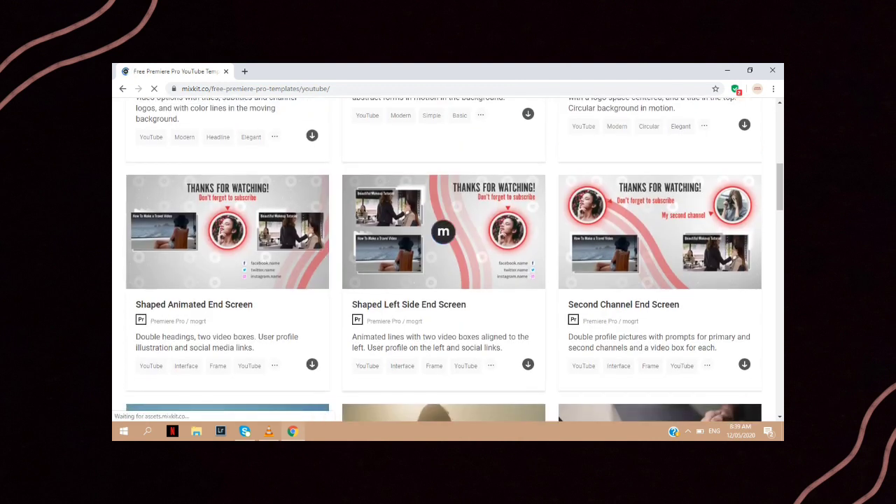
scroll(down, 3)
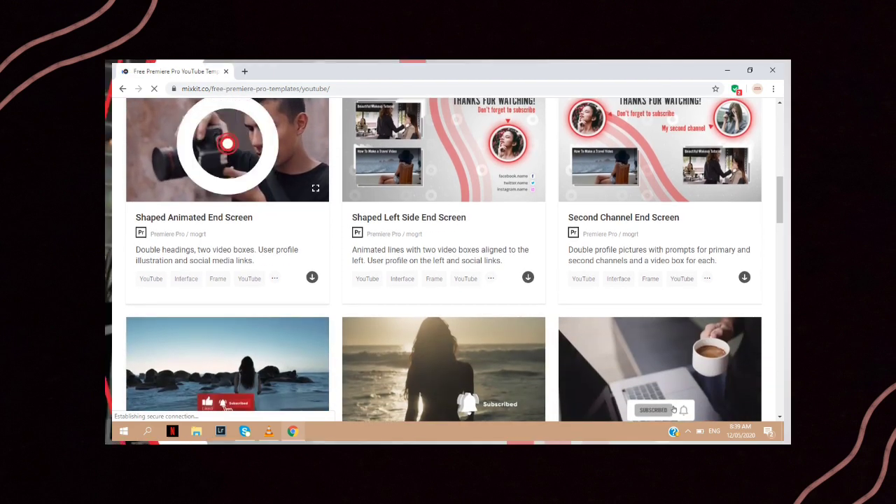
scroll(down, 3)
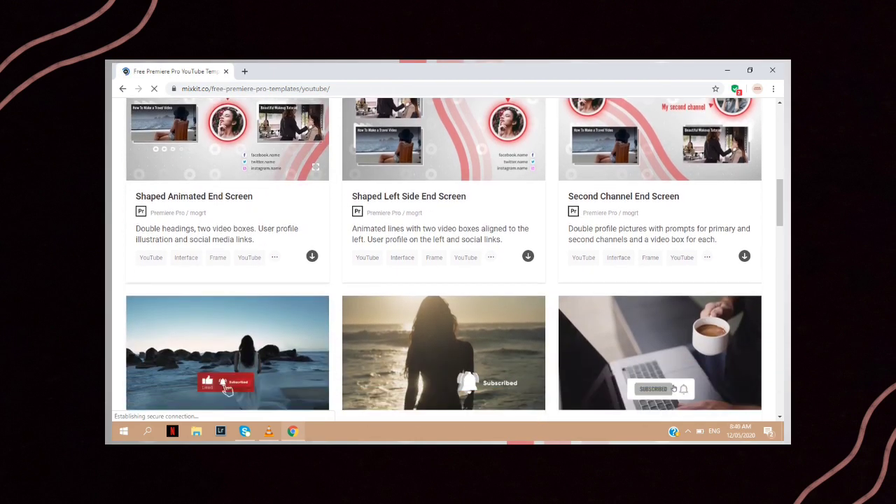
scroll(down, 3)
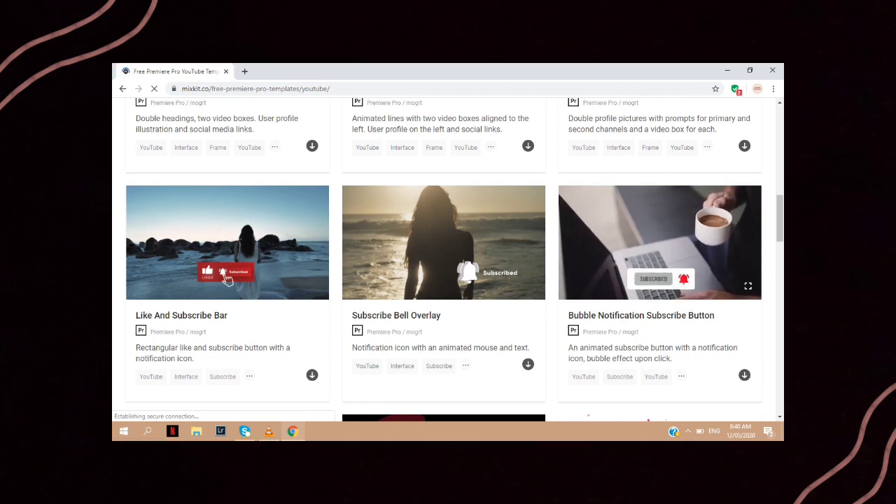
scroll(down, 3)
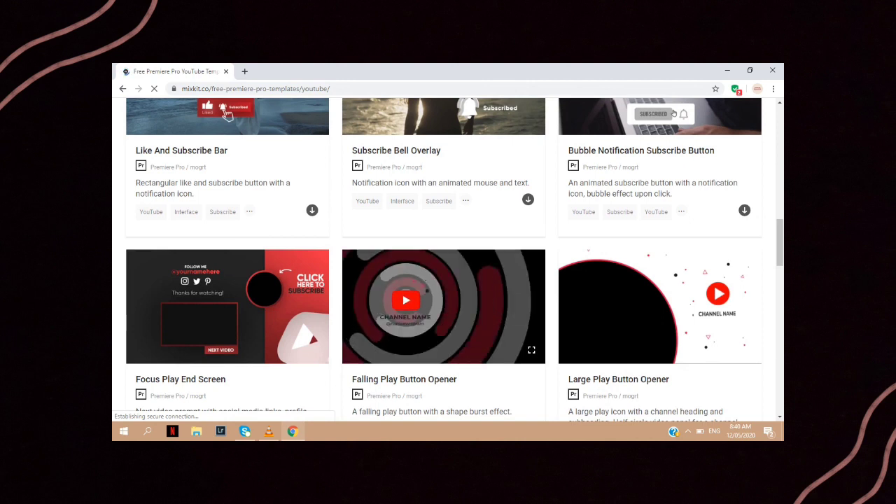
scroll(down, 3)
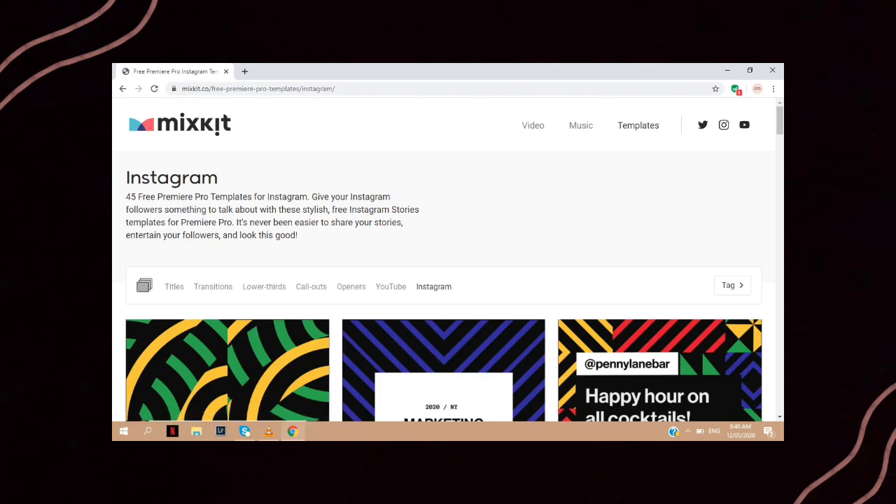
- Scroll past the colourful story designs to the Instagram Stories packs, then go to Music
scroll(down, 3)
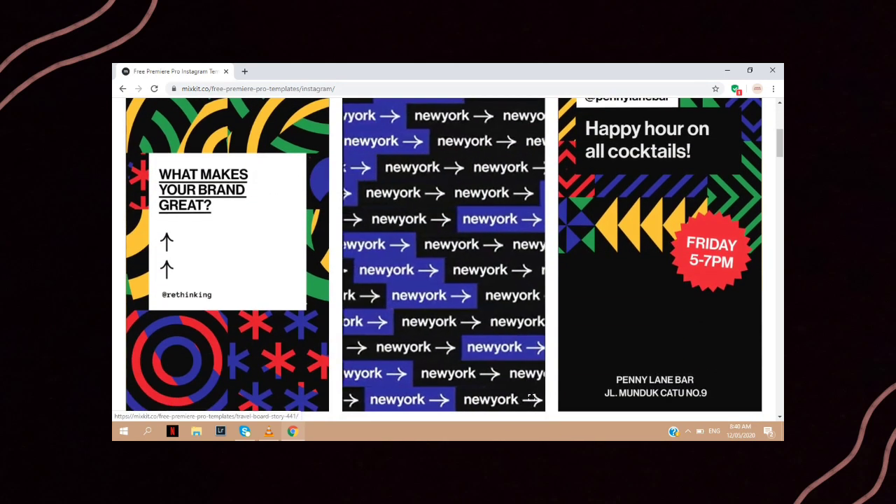
scroll(down, 3)
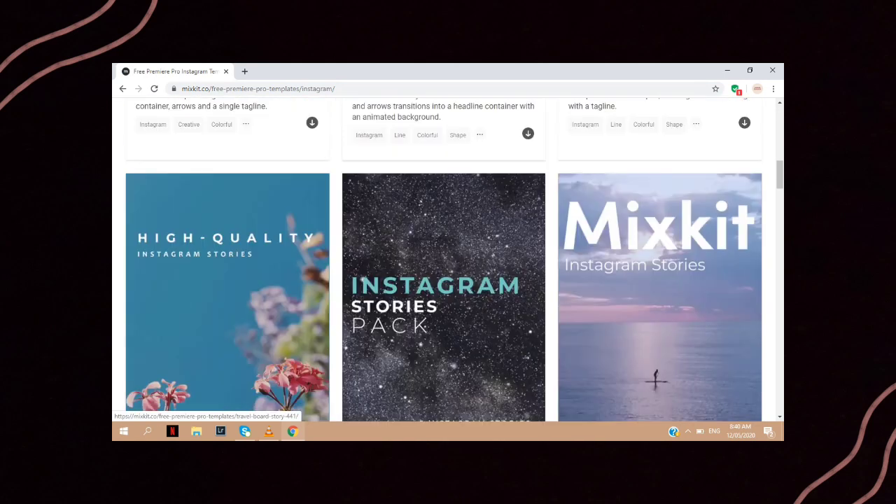
scroll(down, 3)
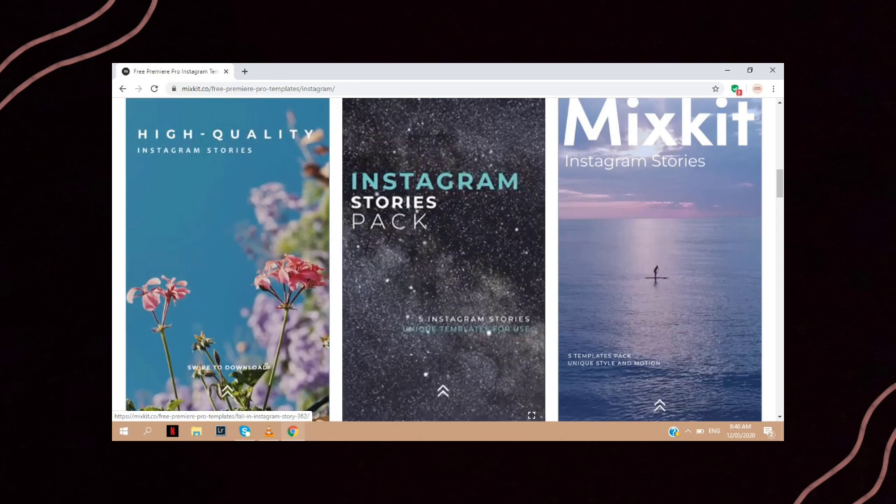
click(531, 415)
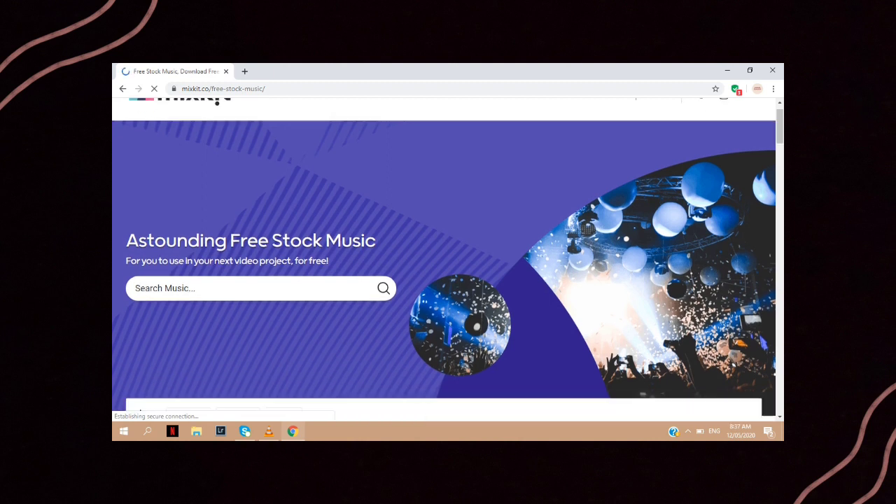
- Scroll the stock music page and open the Mood dropdown to view music moods
scroll(down, 3)
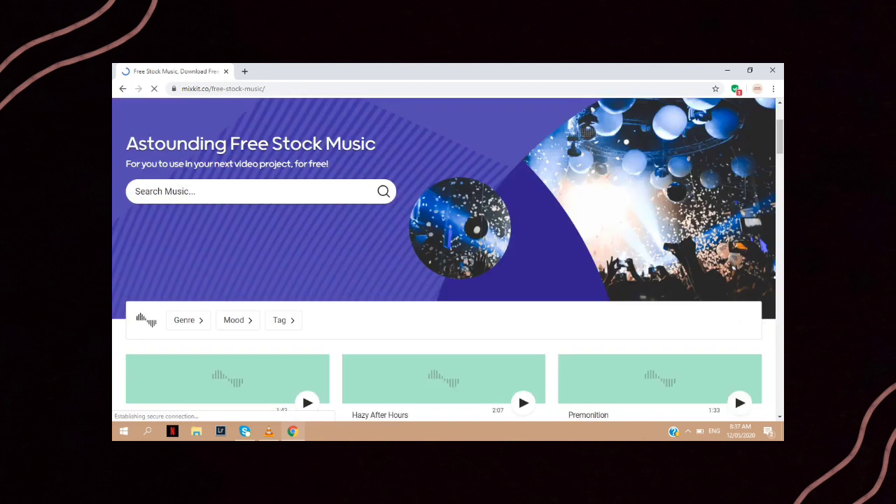
scroll(down, 3)
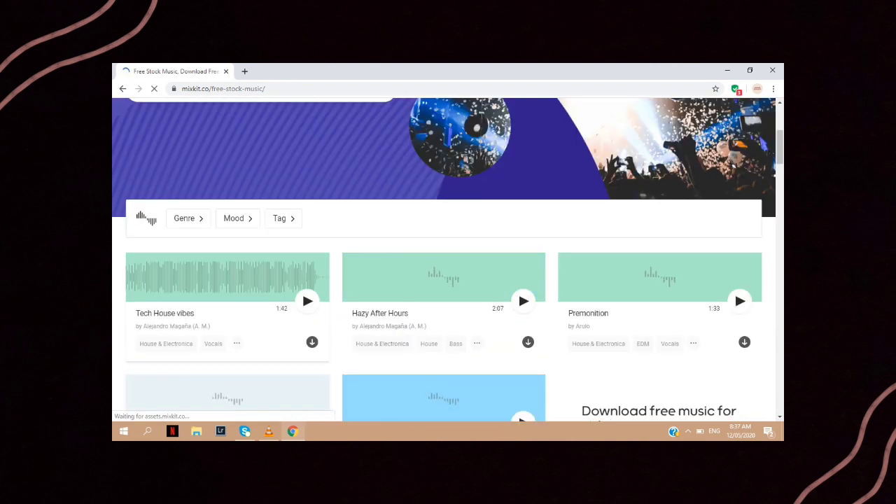
click(184, 217)
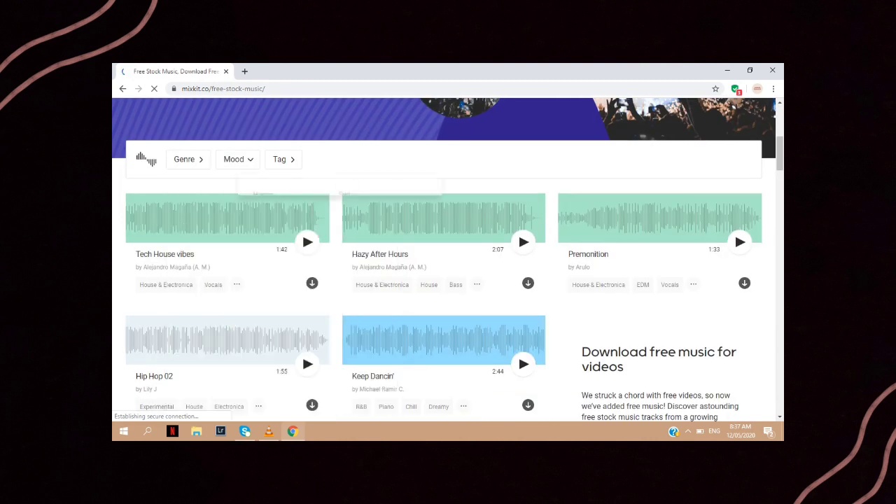
click(238, 159)
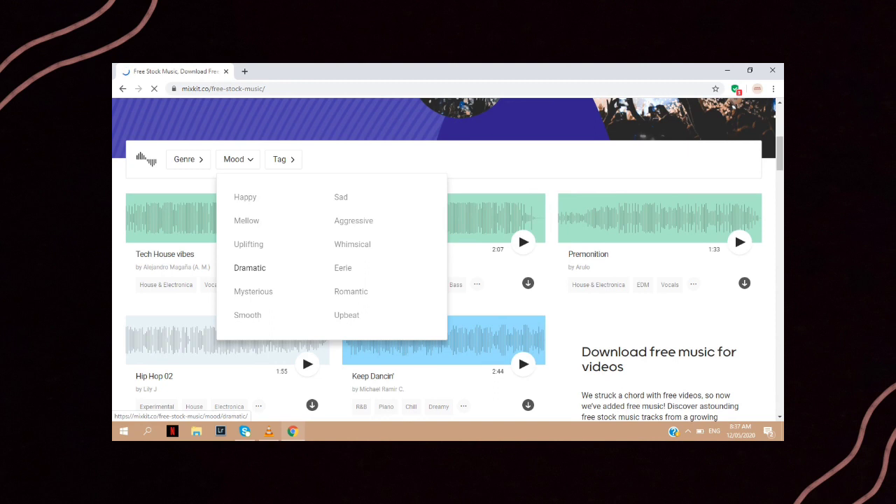
- Open the Tag dropdown, scroll its tag list, then scroll the track listings
click(284, 159)
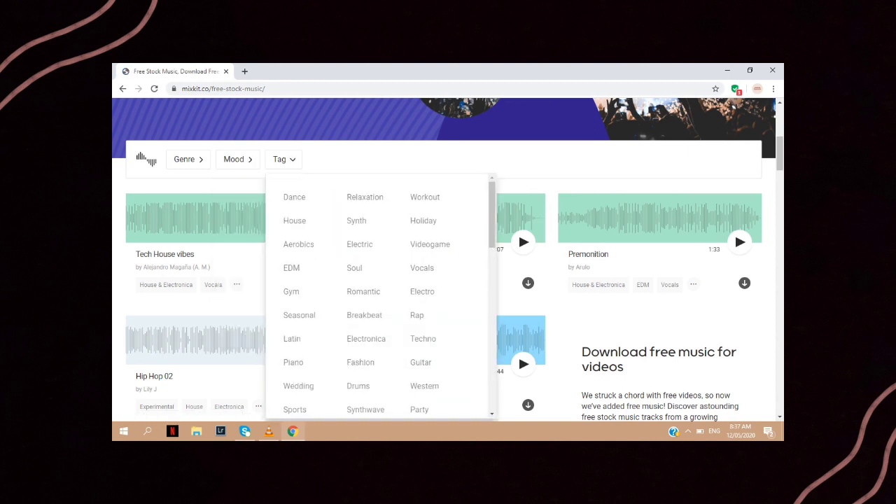
scroll(down, 3)
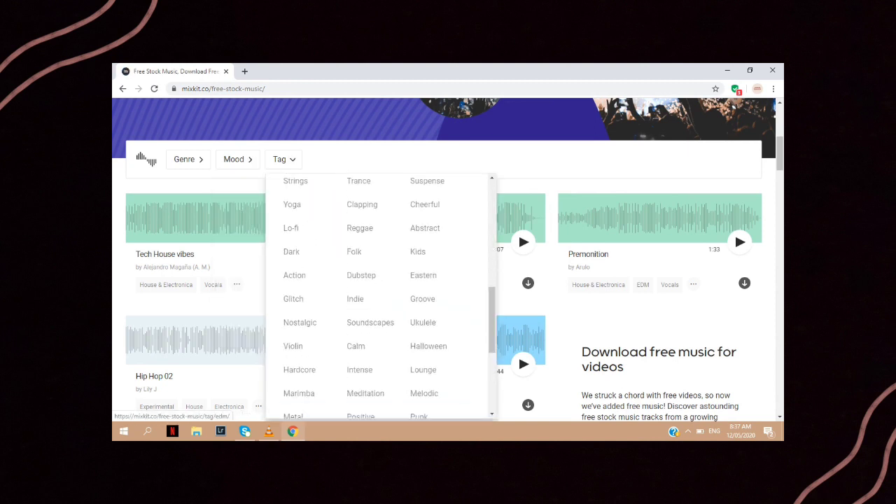
scroll(down, 3)
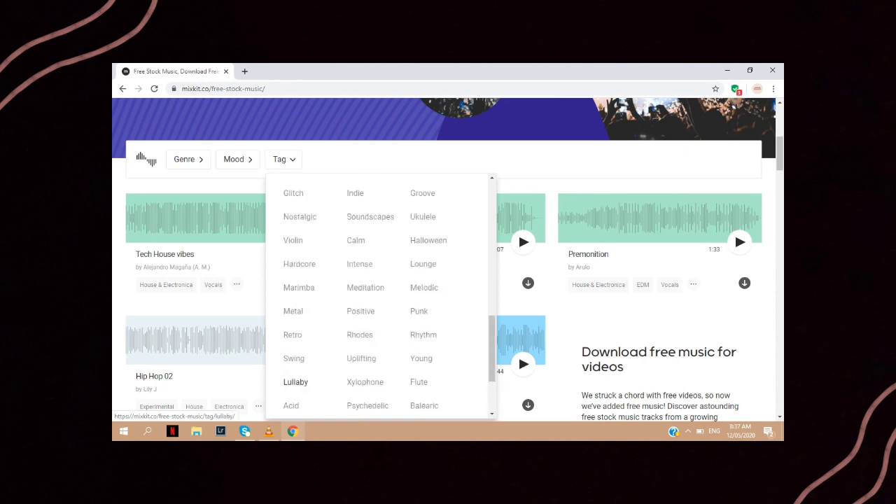
scroll(down, 3)
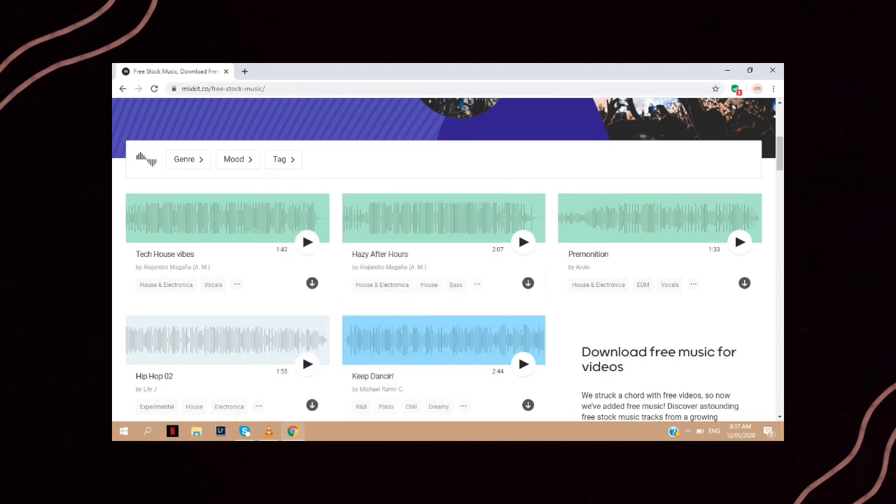
scroll(down, 3)
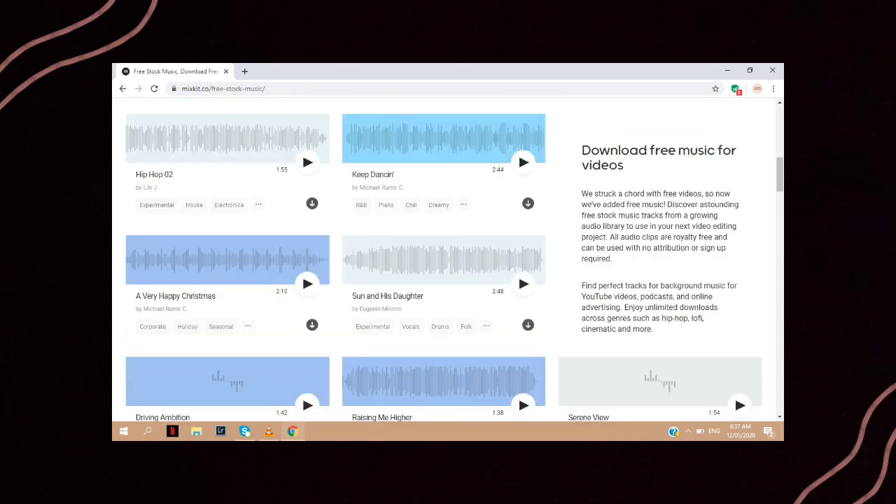